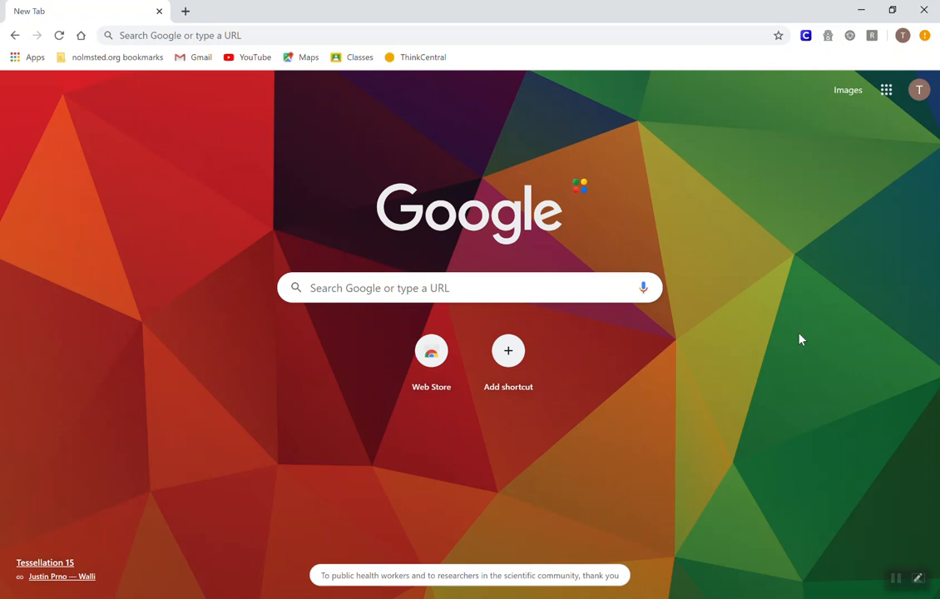
mouse_move(729, 556)
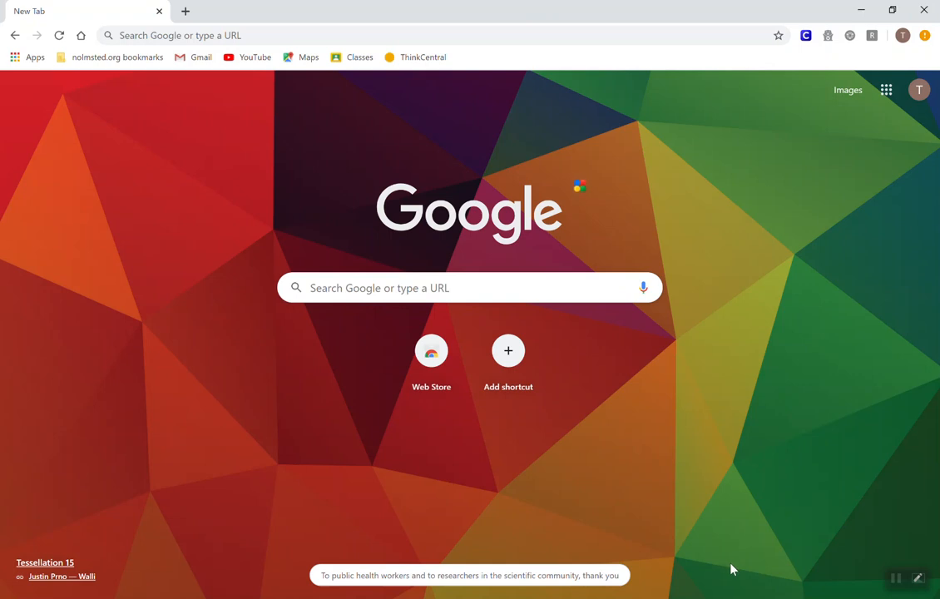
mouse_move(732, 531)
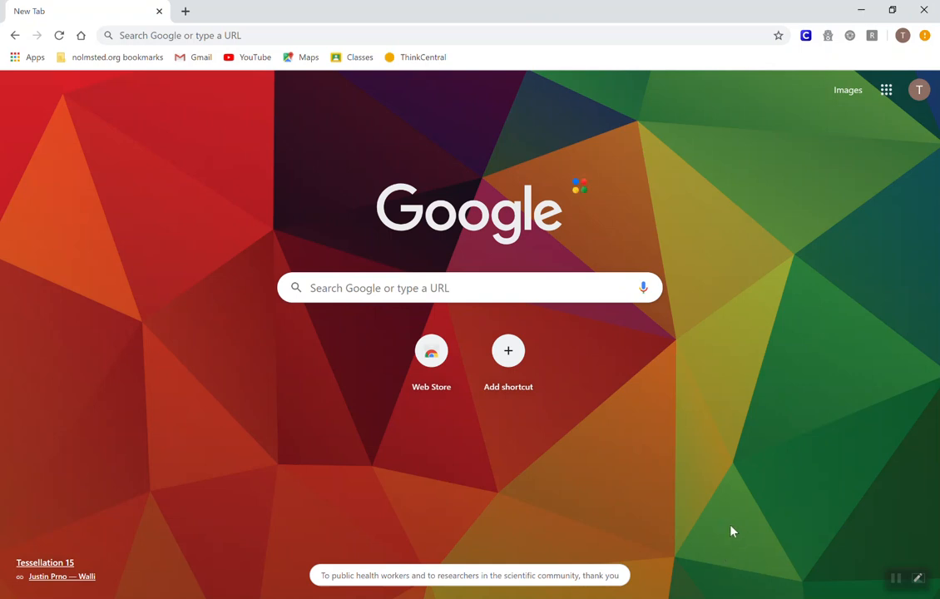
mouse_move(690, 565)
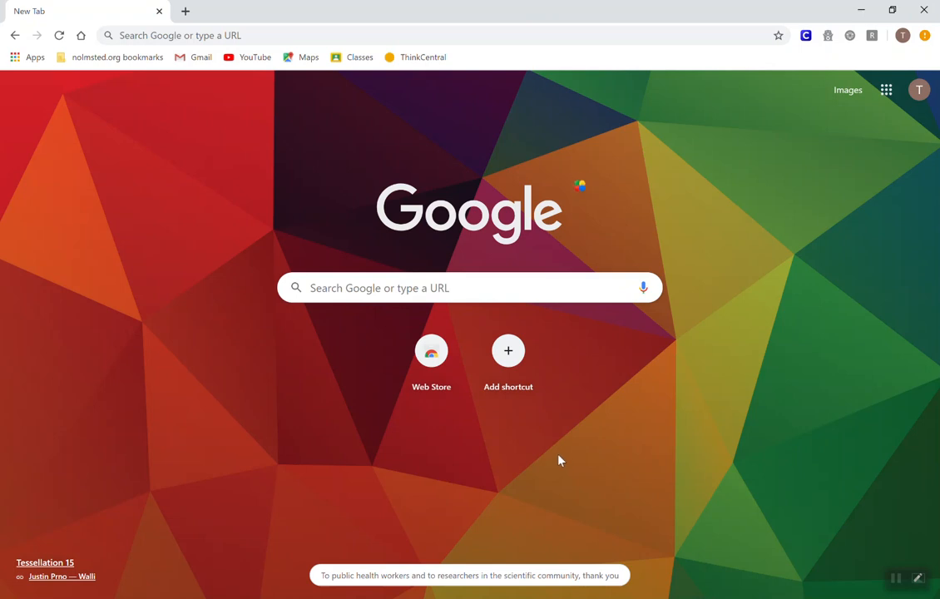
mouse_move(653, 487)
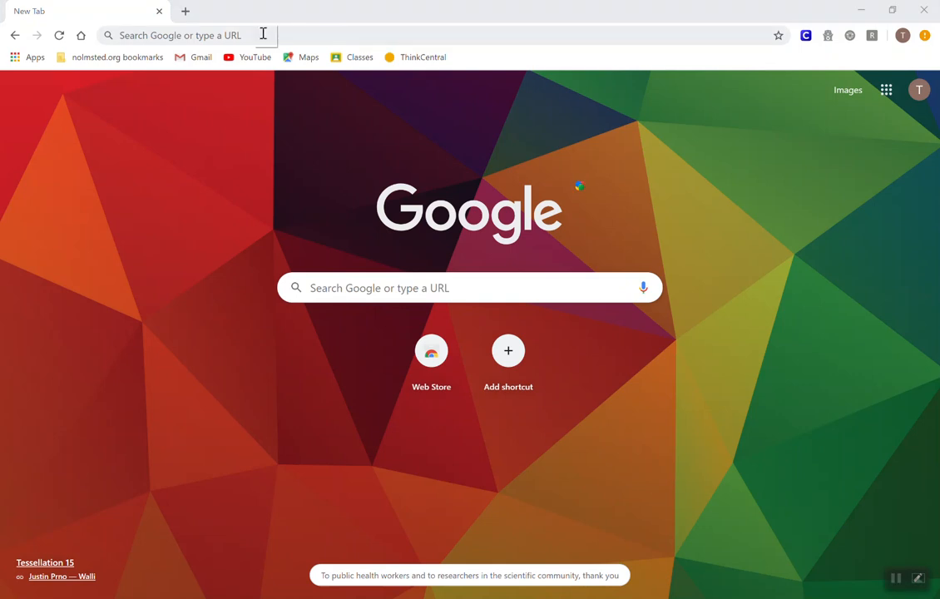
Step: Load the ThinkCentral access link for nolmsted-org in the second Chrome window
text(https://www-k6.thinkcentral.com/sp/access?connection=nolmsted-org)
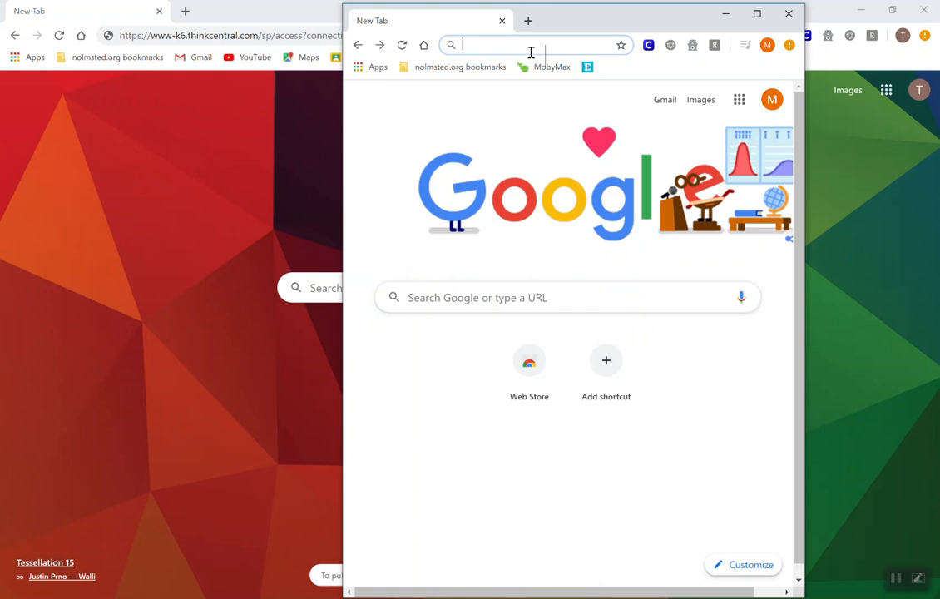
text(https://www-k6.thinkcentral.com/sp/access?connection=nolmsted-org)
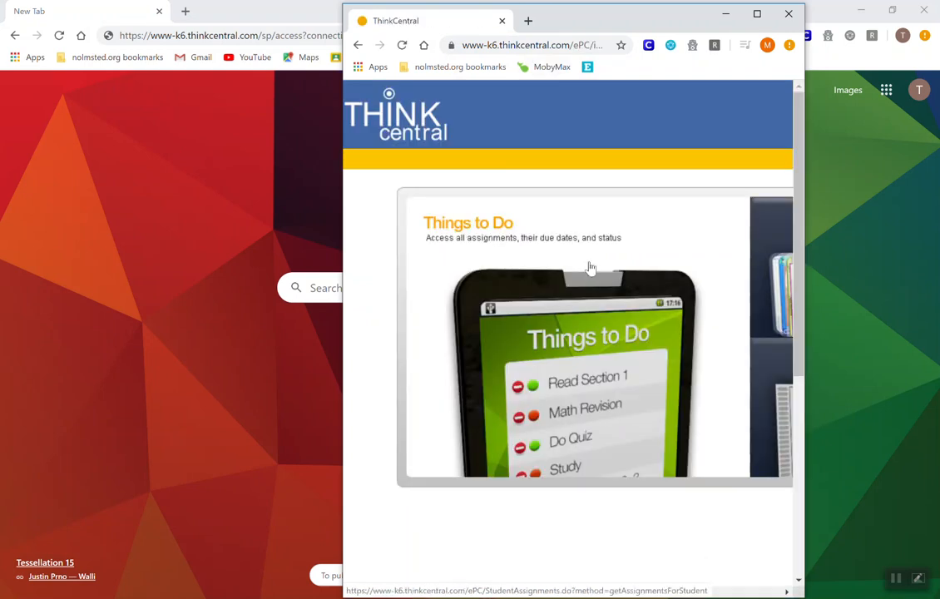
mouse_move(481, 321)
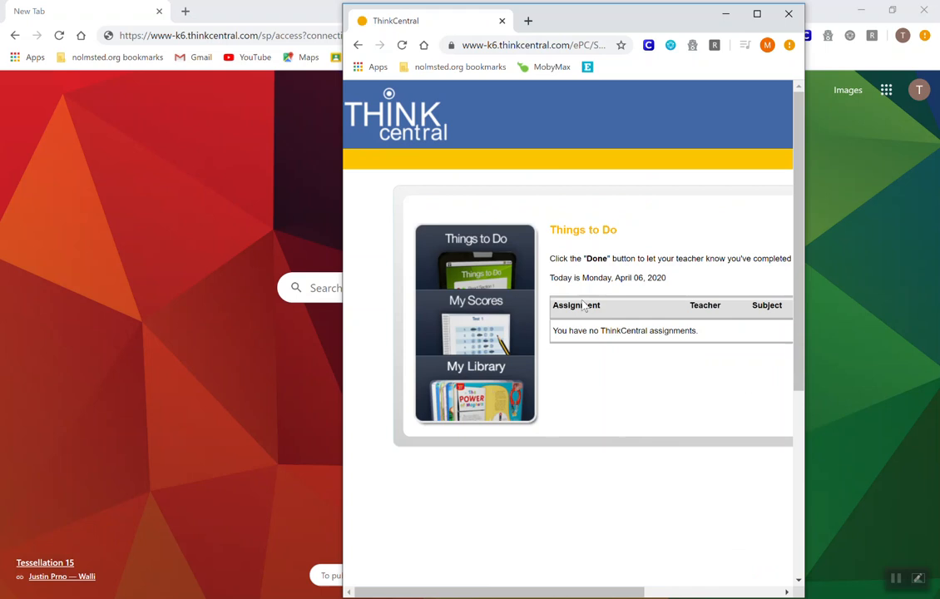
mouse_move(619, 425)
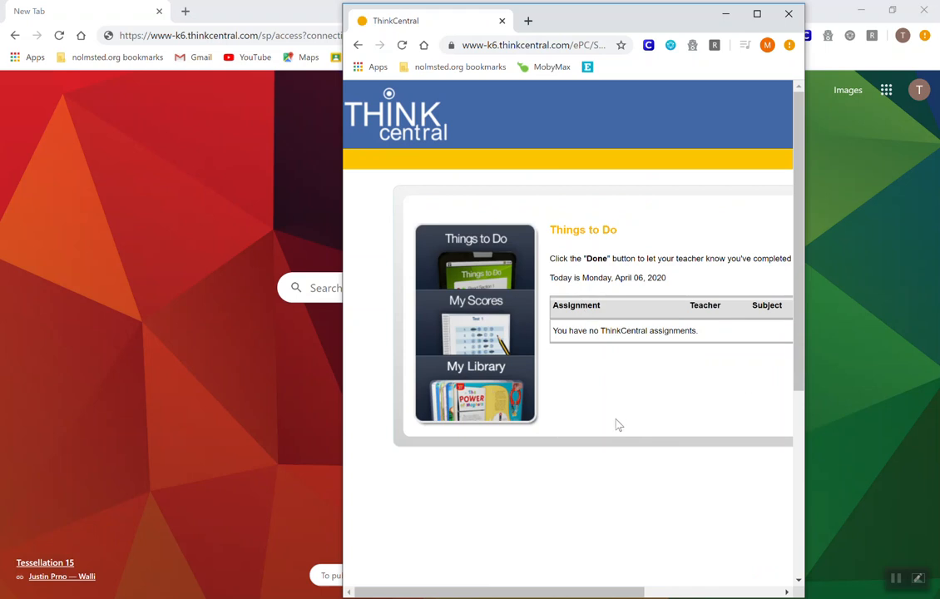
mouse_move(620, 426)
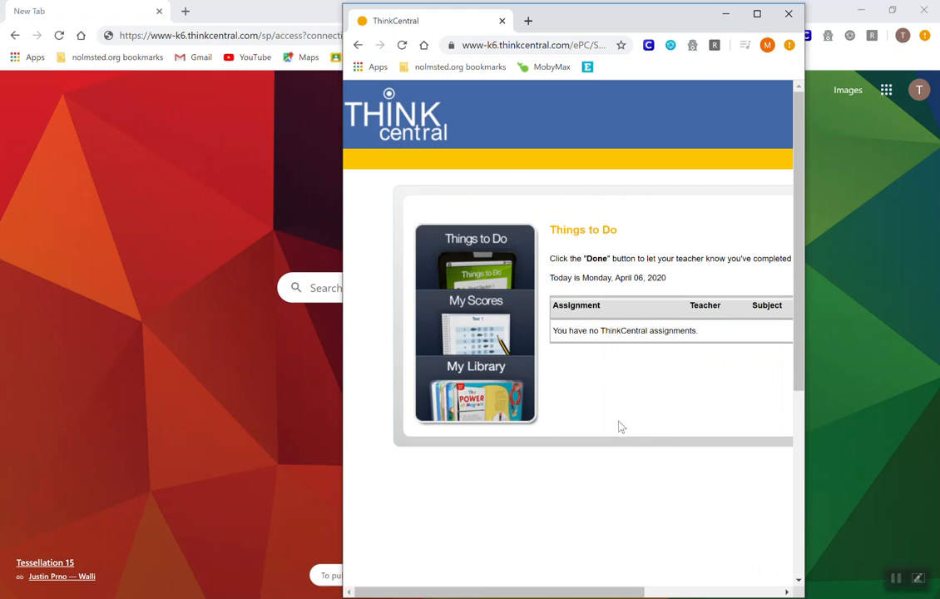
mouse_move(617, 430)
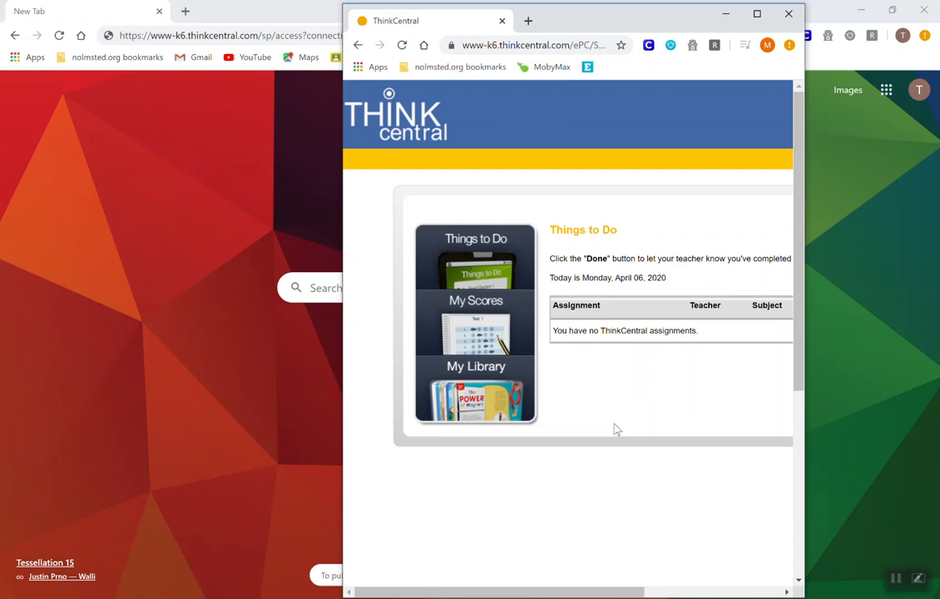
mouse_move(613, 430)
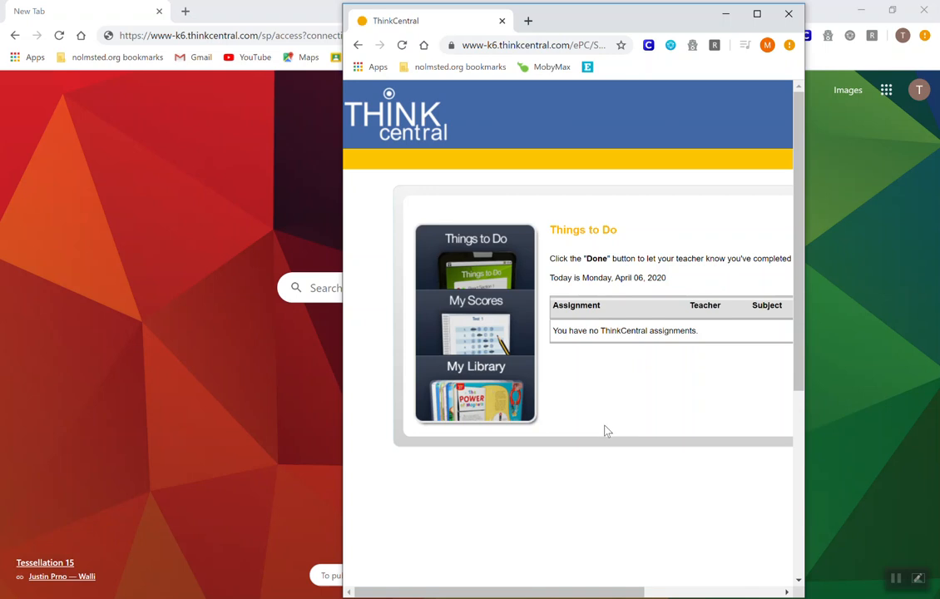
mouse_move(706, 228)
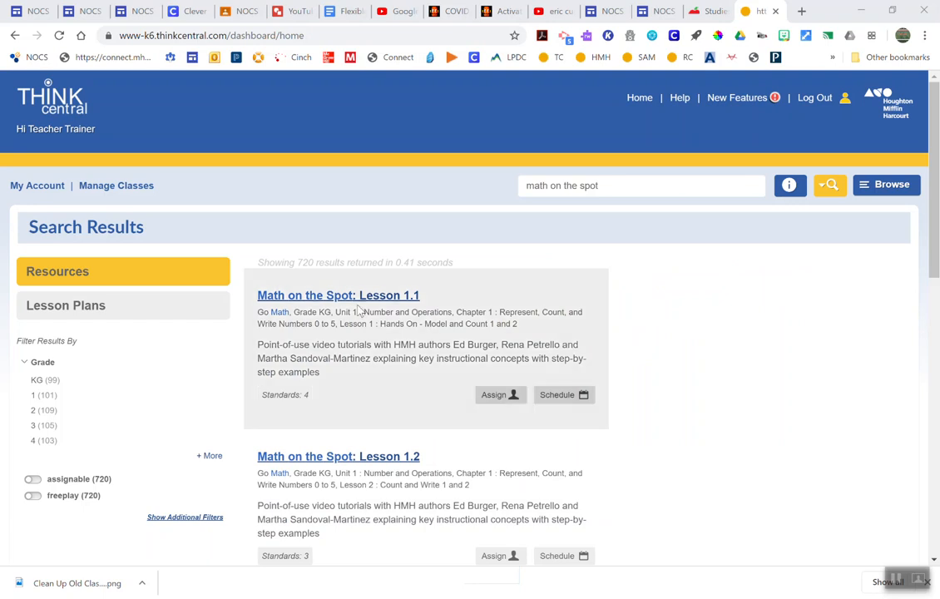
mouse_move(338, 295)
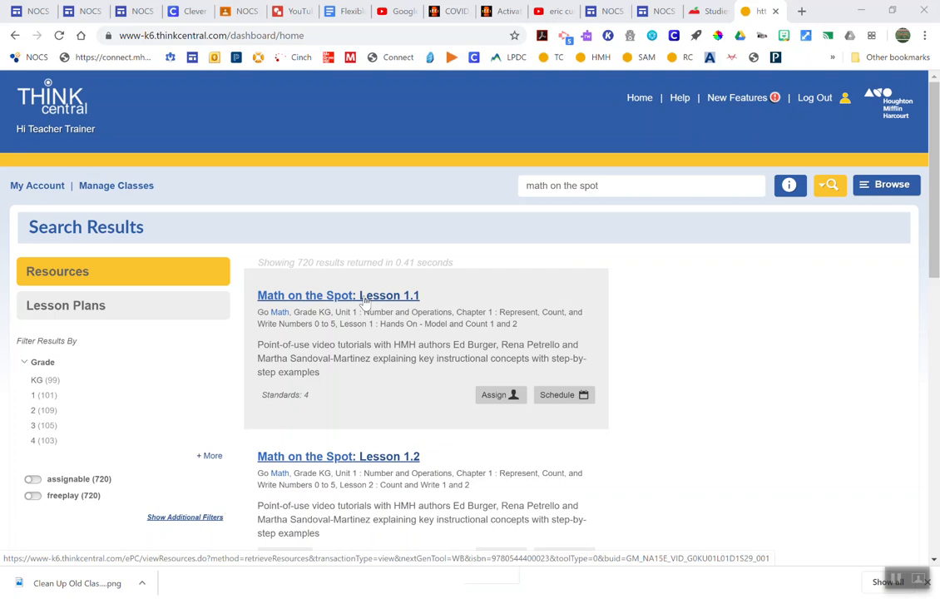
Step: Open the 'Math on the Spot: Lesson 1.1' video from the search results
click(338, 295)
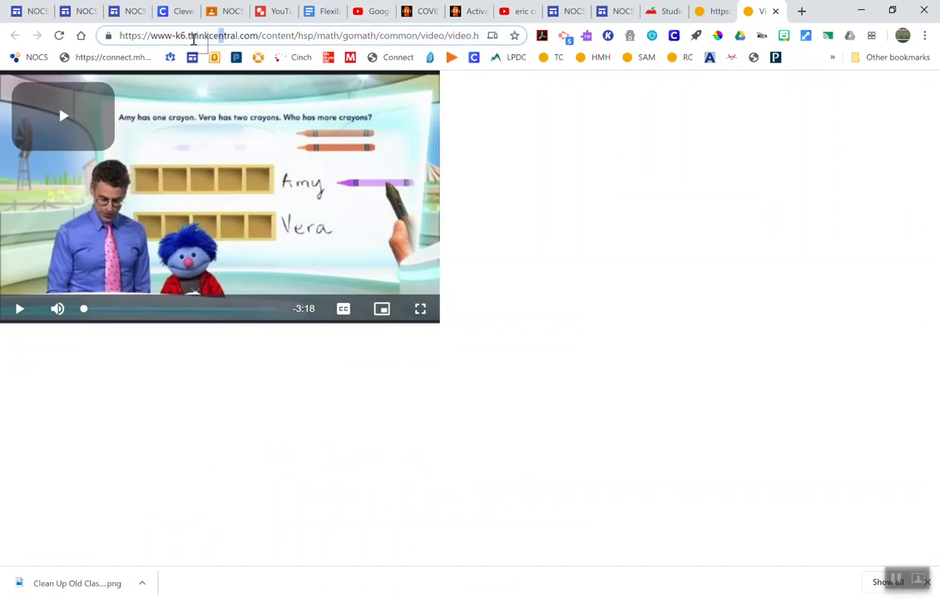
Step: Load the copied Lesson 1.1 video address in the second browser window
click(300, 35)
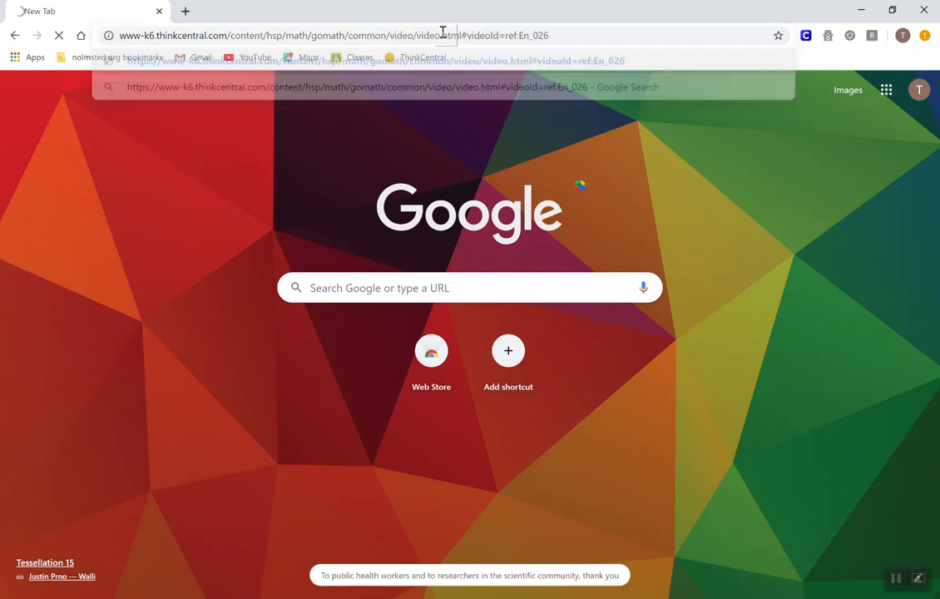
key(Return)
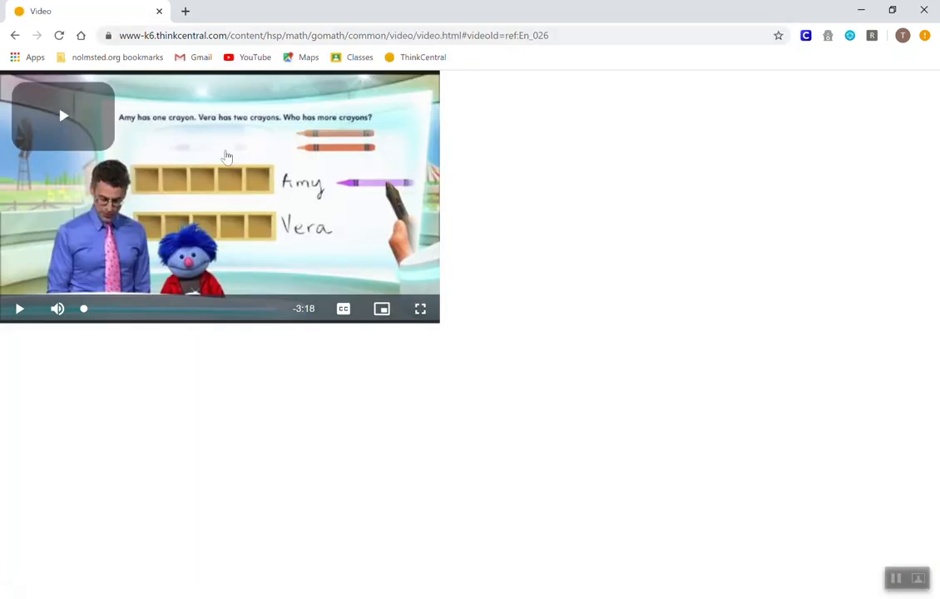
mouse_move(210, 228)
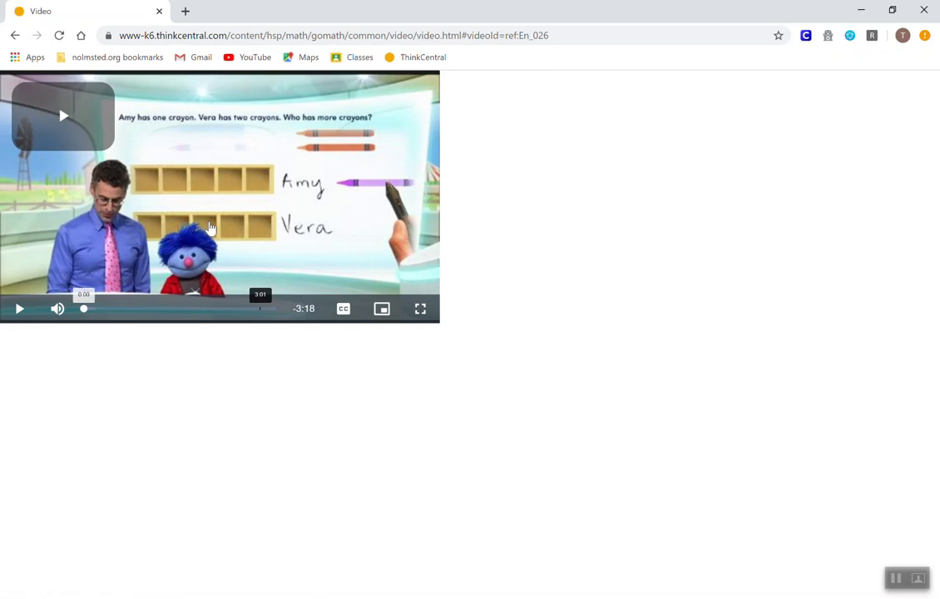
mouse_move(67, 170)
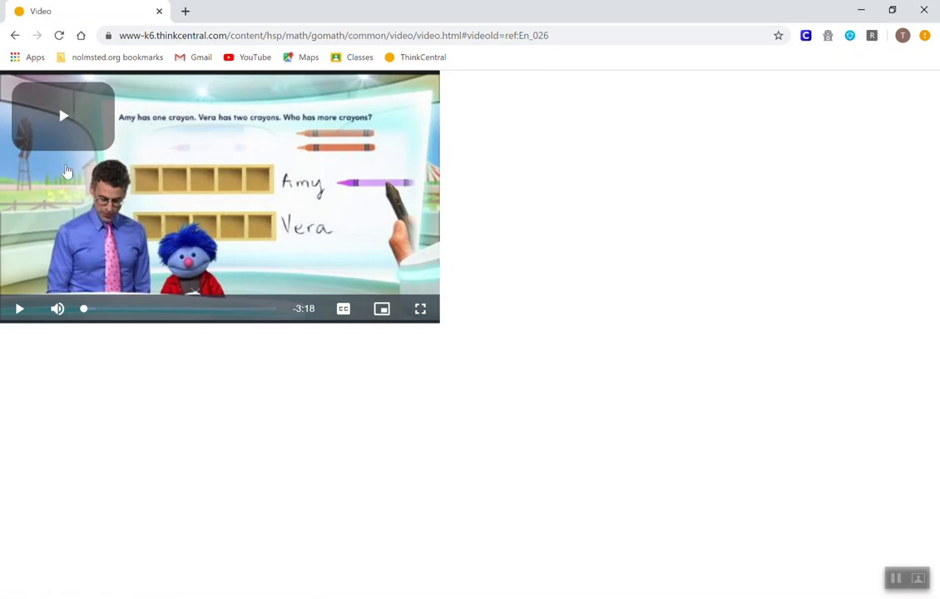
mouse_move(624, 509)
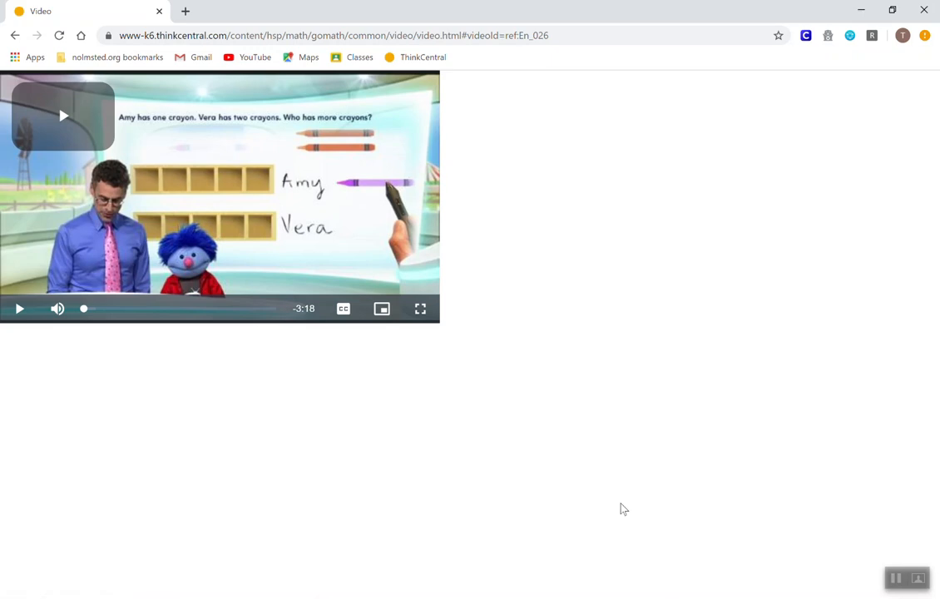
click(333, 35)
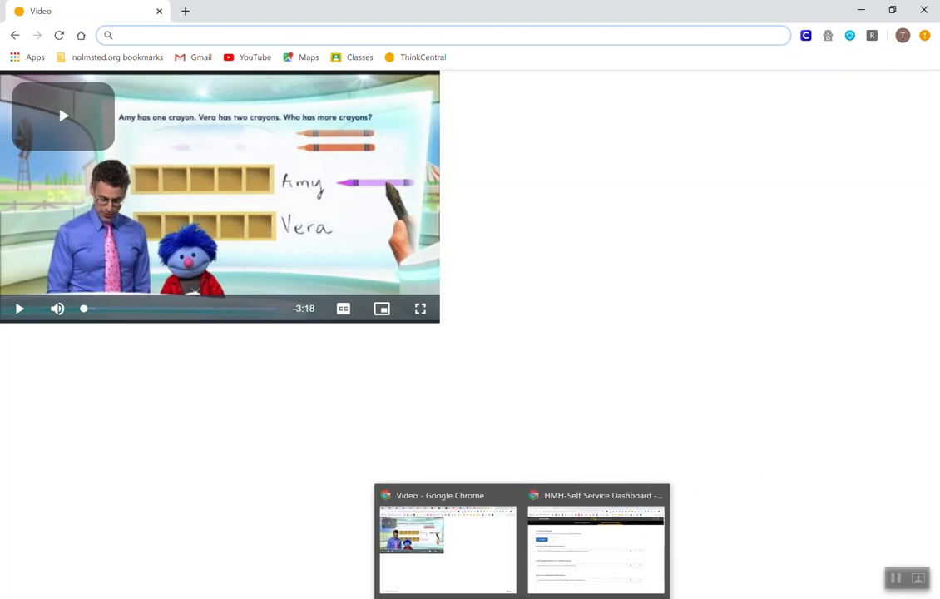
Step: Search the dashboard for 'ise 1.1' and open Lesson 1.1 Algebra - Number Patterns
click(447, 549)
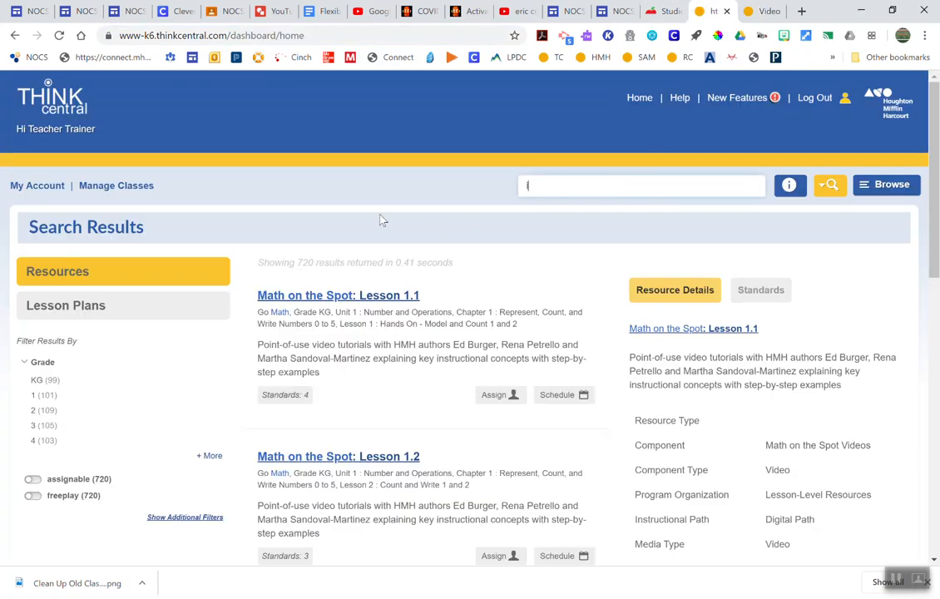
text(ise)
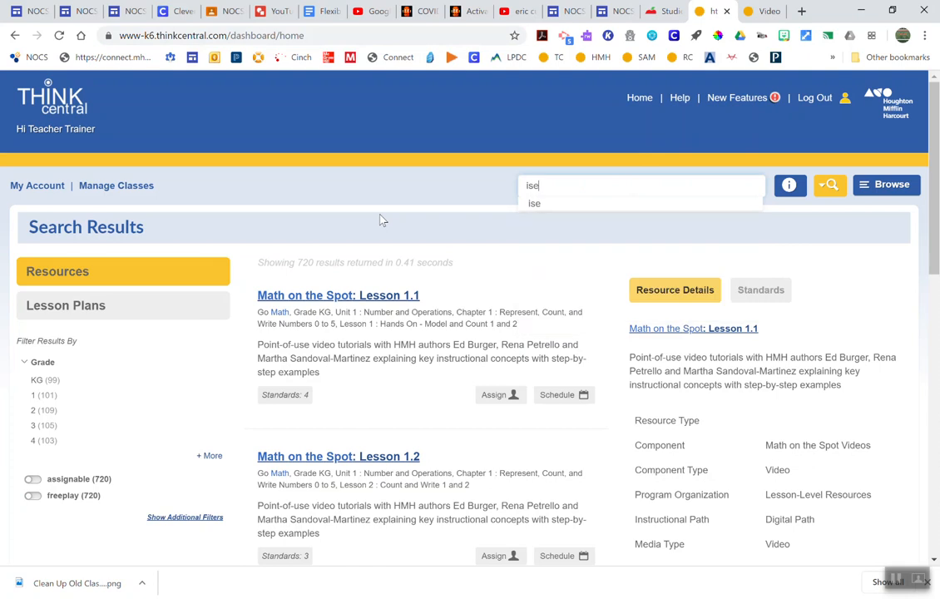
text(1.1)
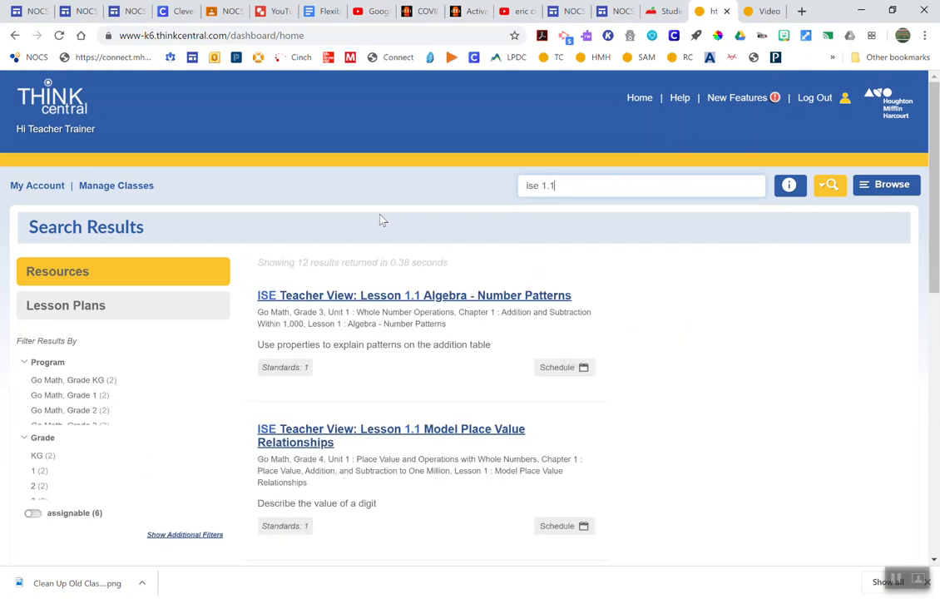
click(413, 295)
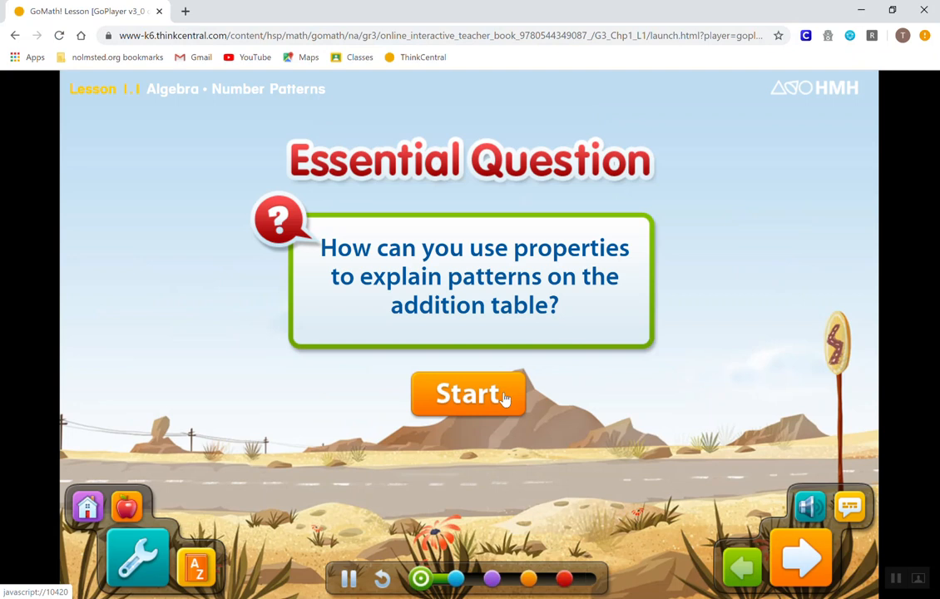
Step: Start the Number Patterns lesson and advance to the Share and Show 3 + 8 question
click(467, 393)
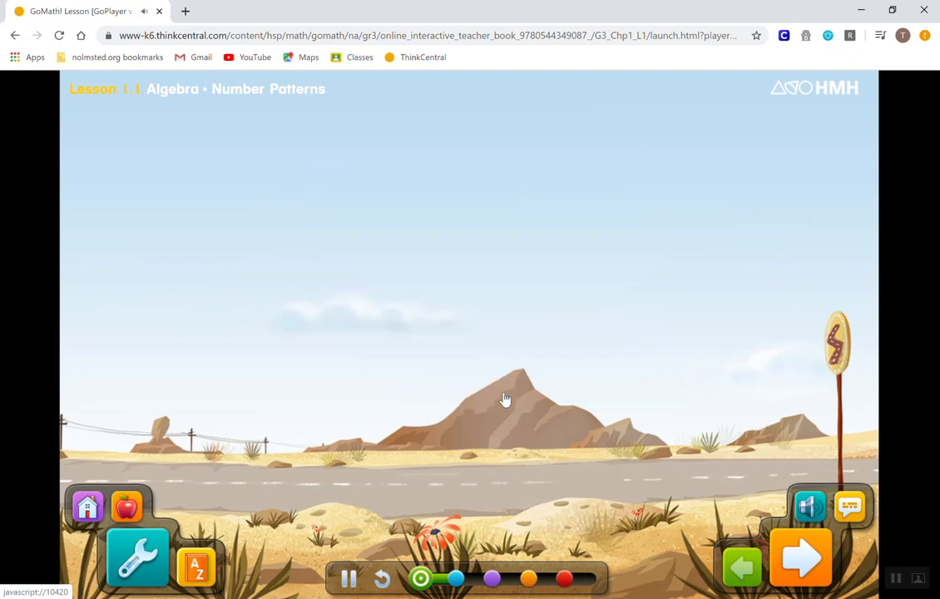
click(800, 558)
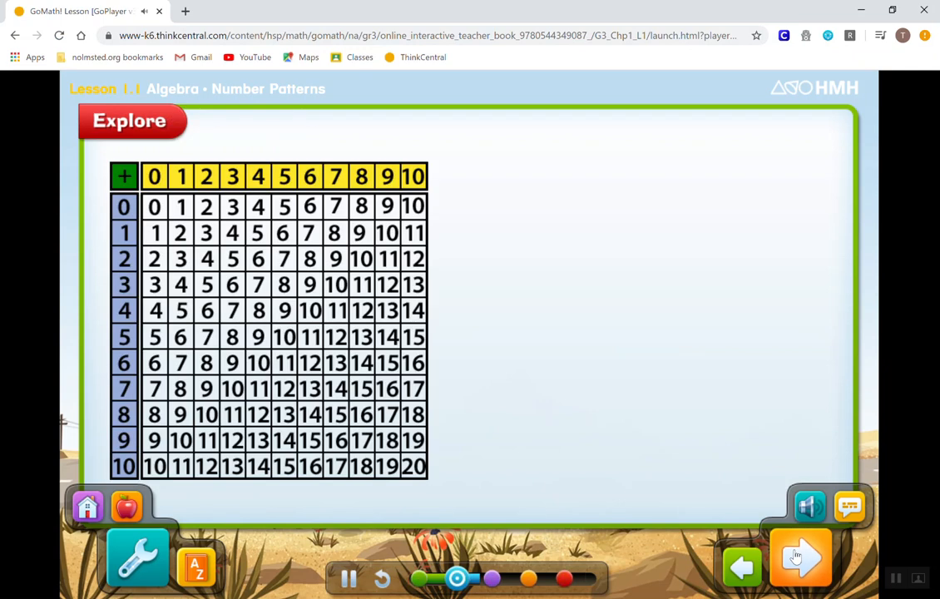
click(799, 556)
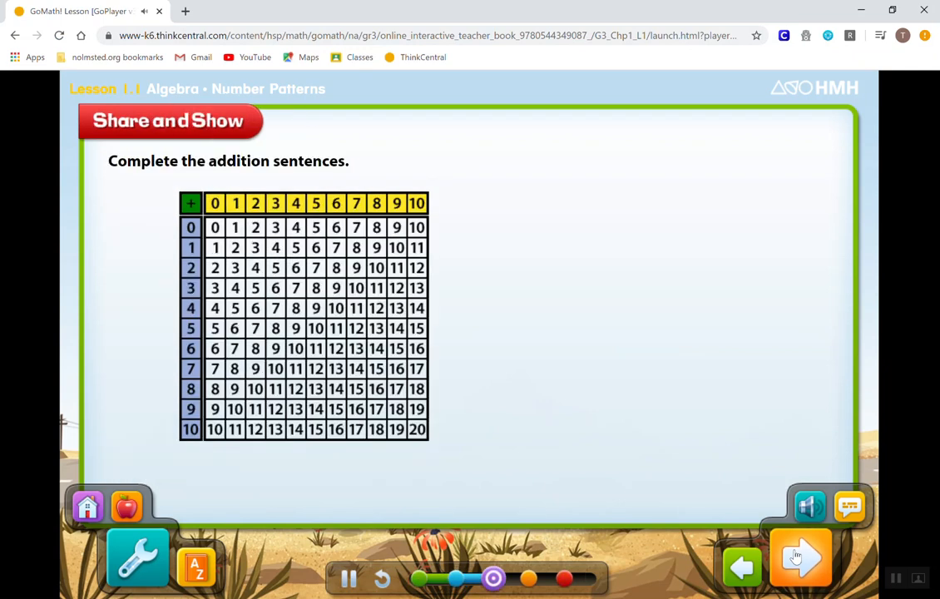
click(800, 557)
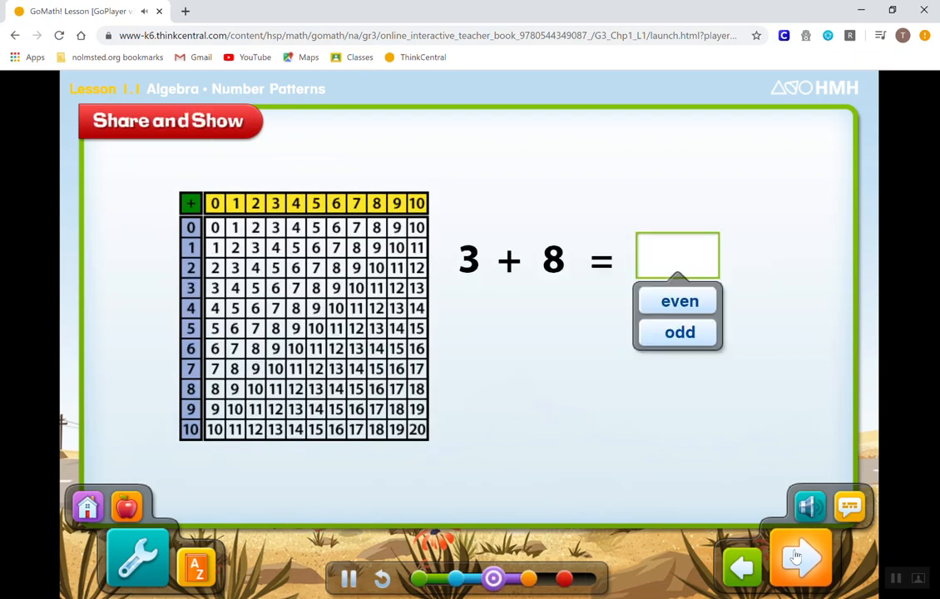
click(800, 557)
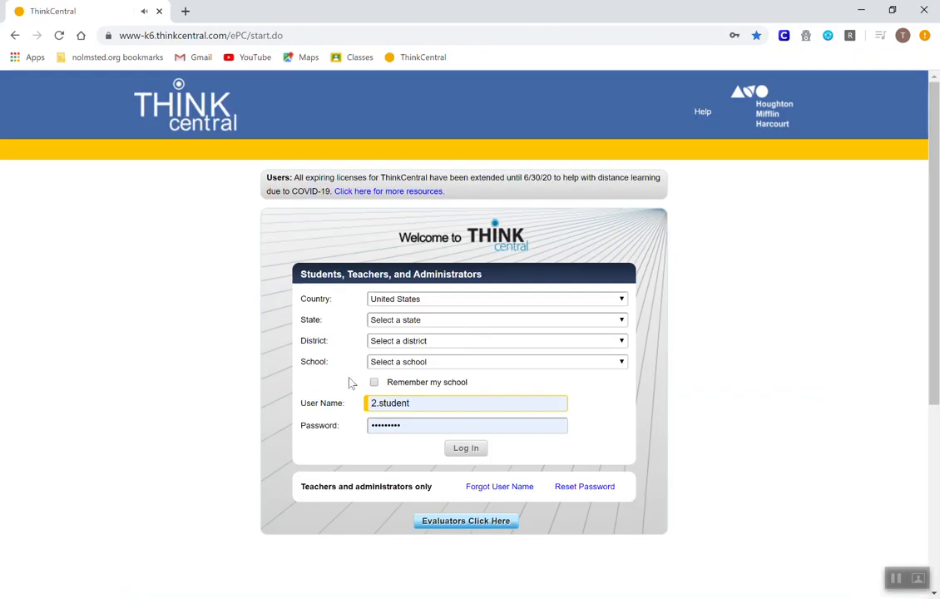
mouse_move(260, 265)
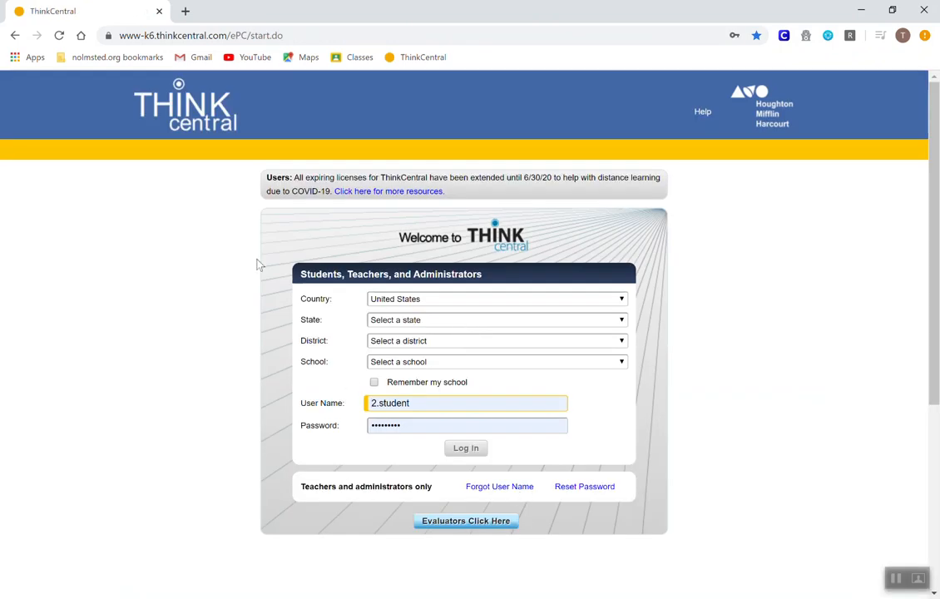
mouse_move(602, 419)
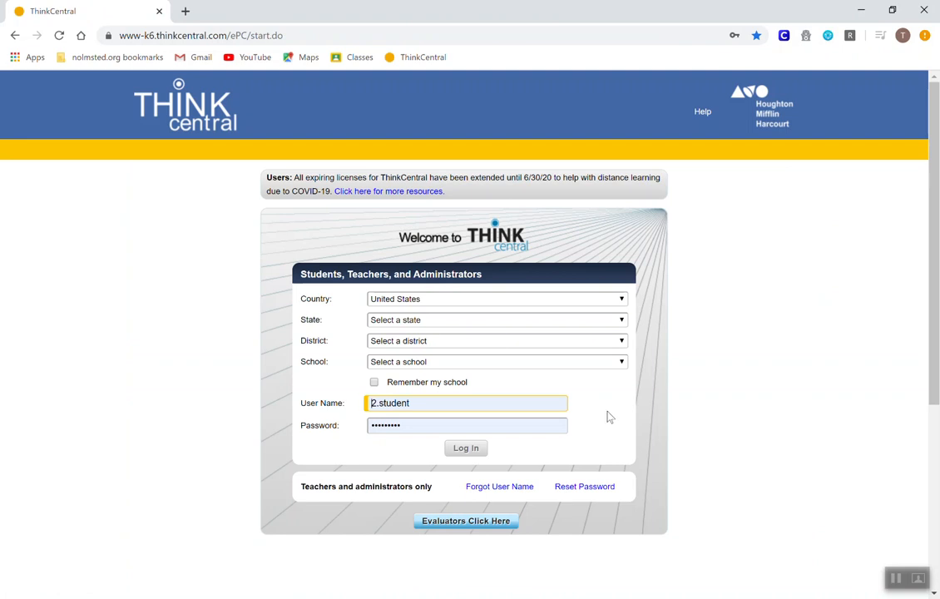
mouse_move(517, 403)
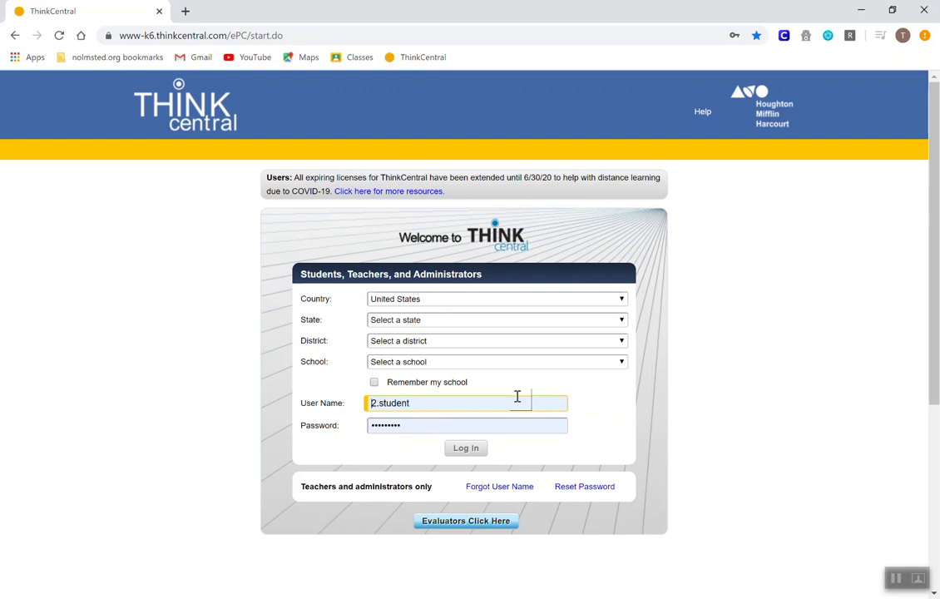
mouse_move(595, 411)
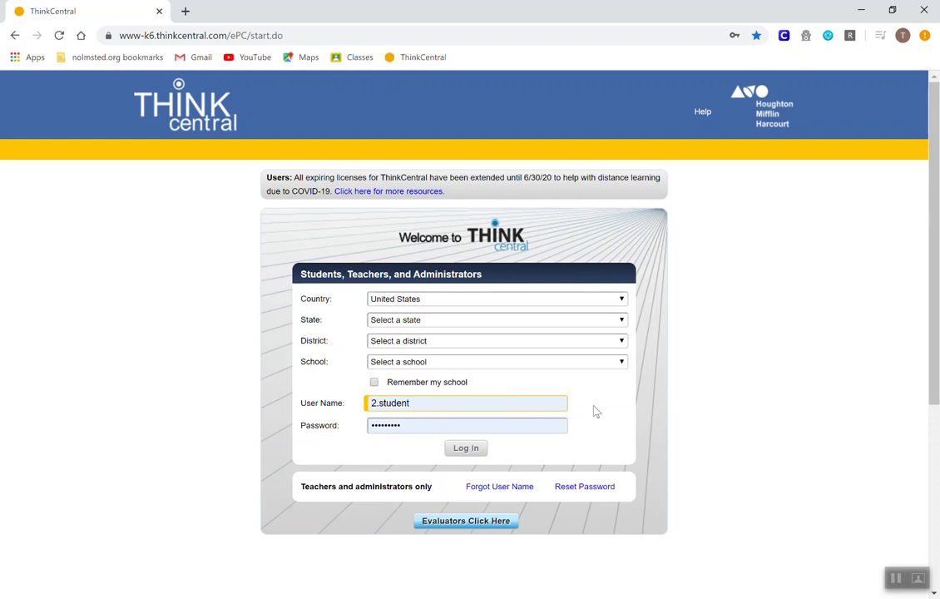
mouse_move(824, 521)
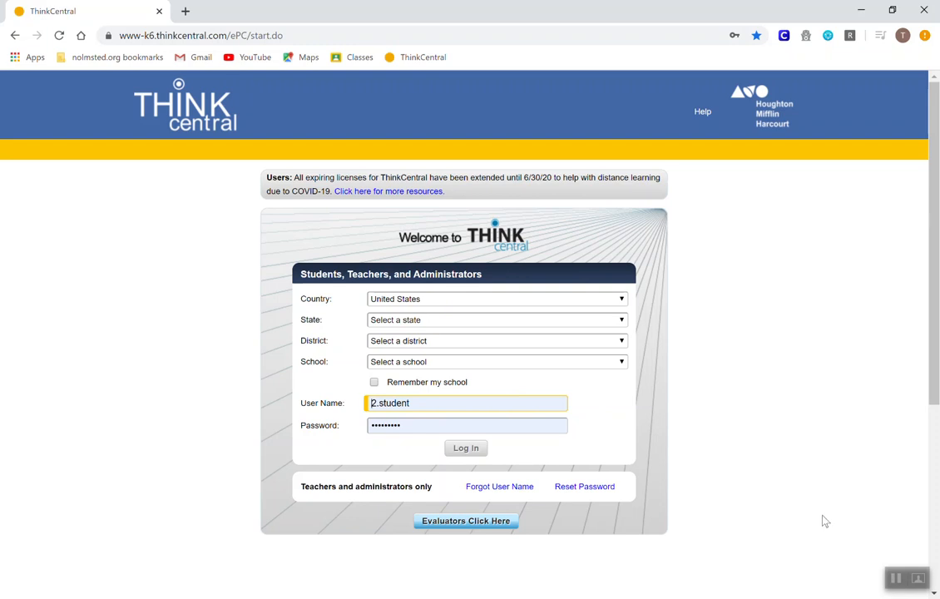
mouse_move(829, 519)
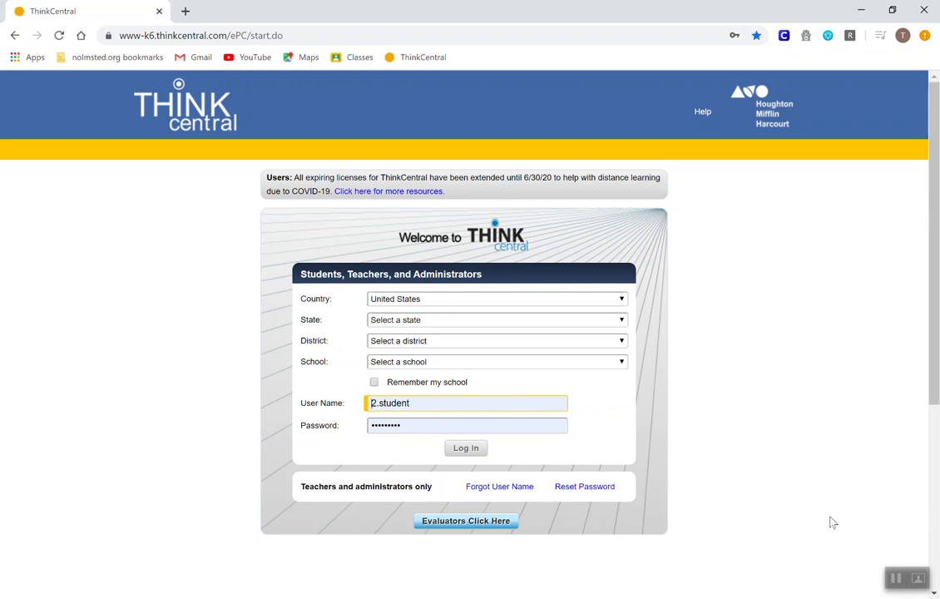
mouse_move(823, 518)
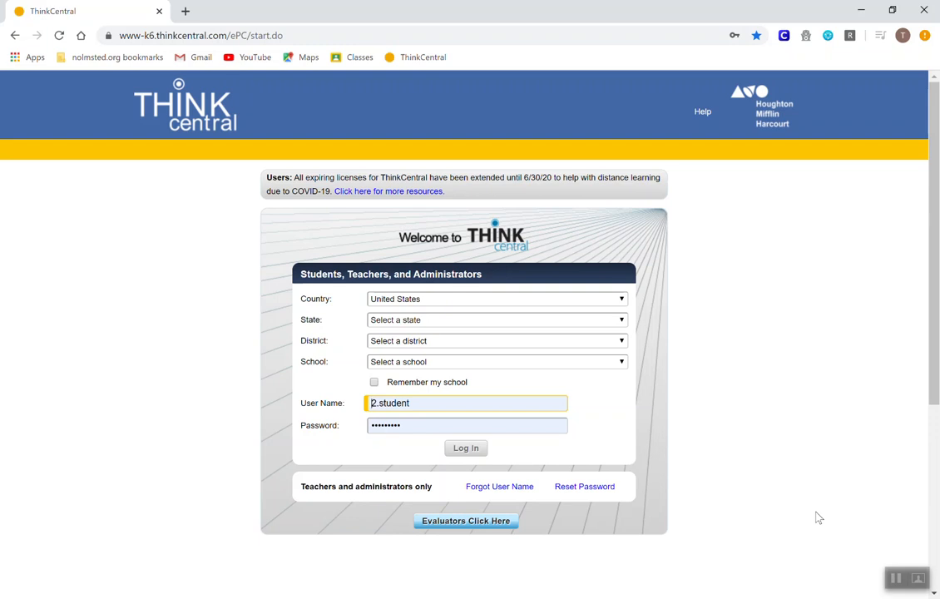
mouse_move(816, 551)
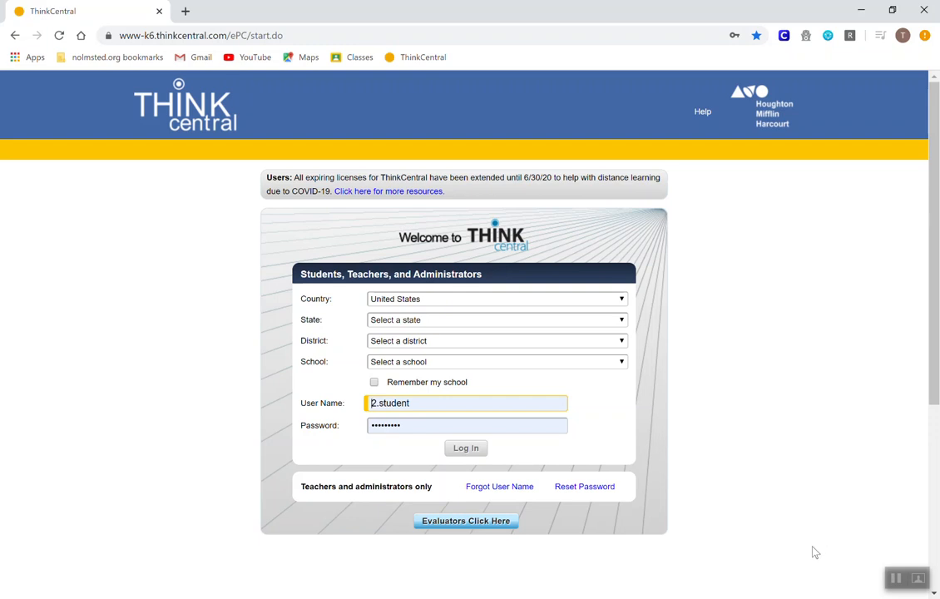
mouse_move(751, 552)
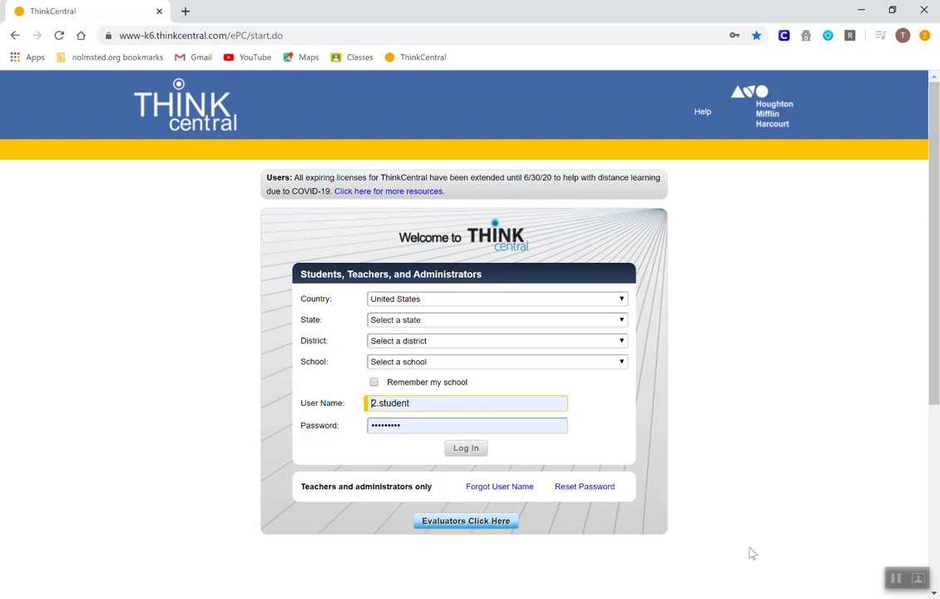